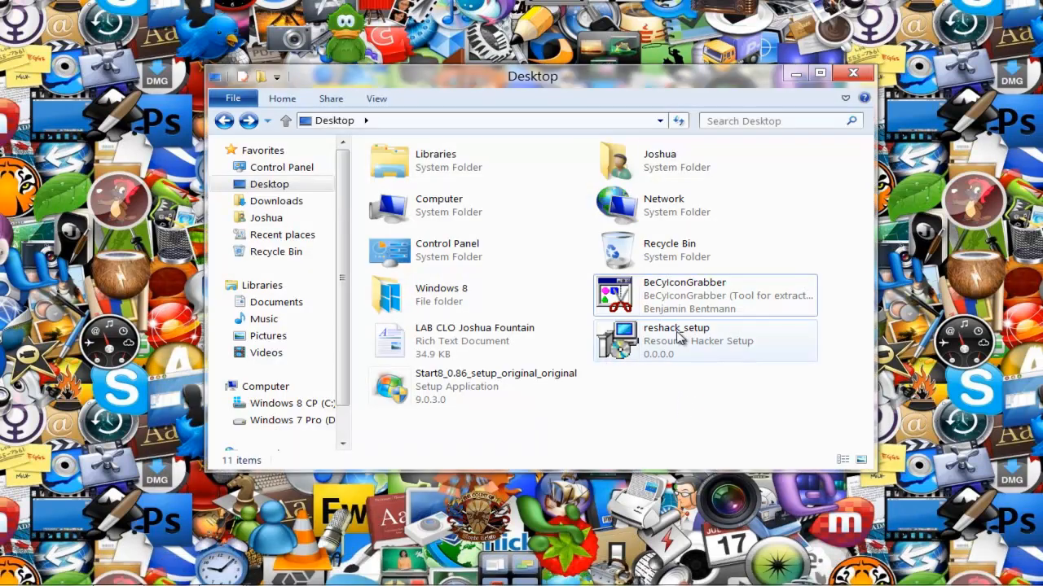
Check the setup file's properties, then open Start8 setup in Resource Hacker.
left_click(676, 340)
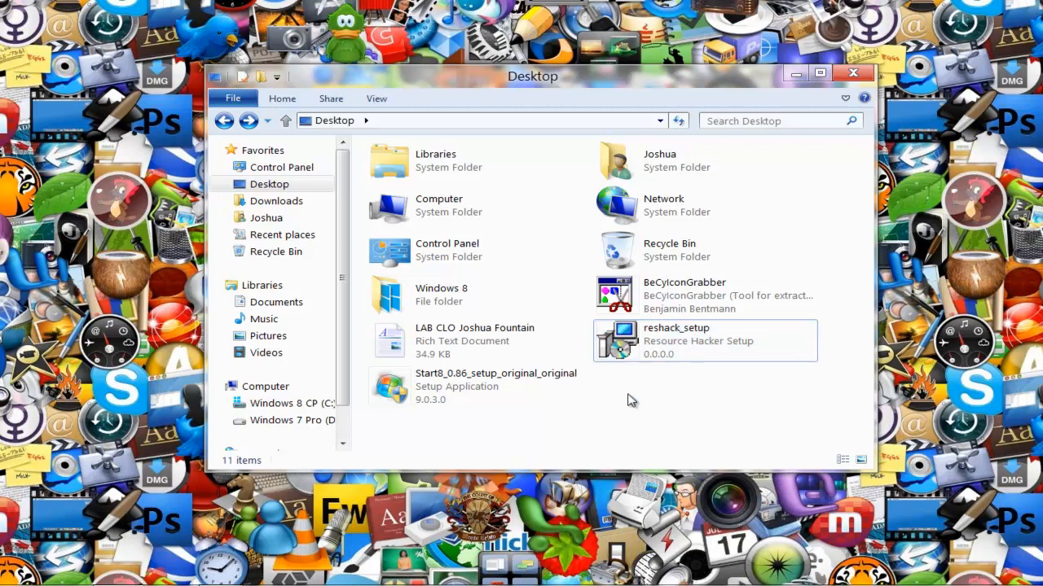
left_click(476, 386)
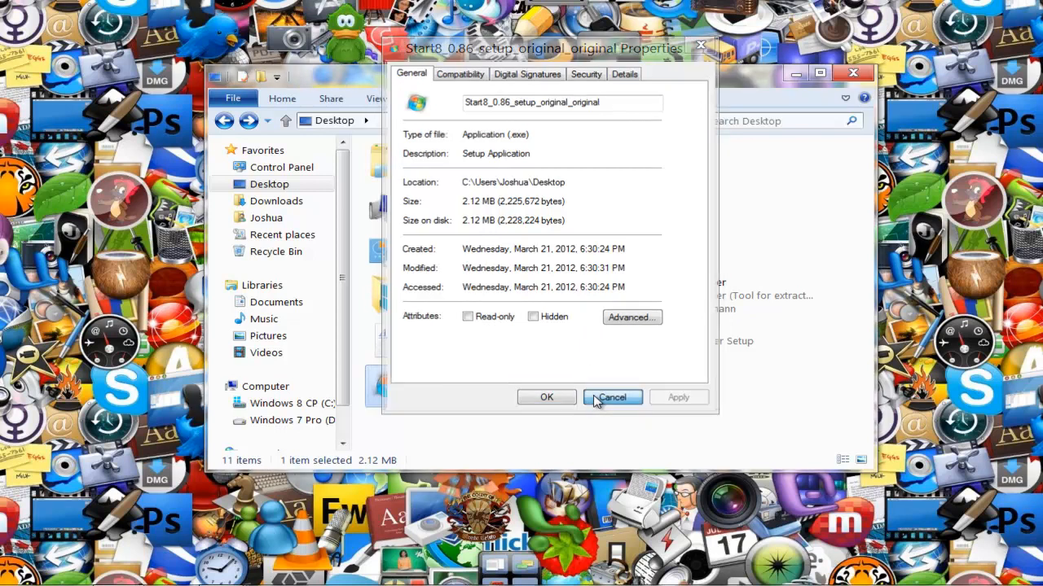
left_click(611, 397)
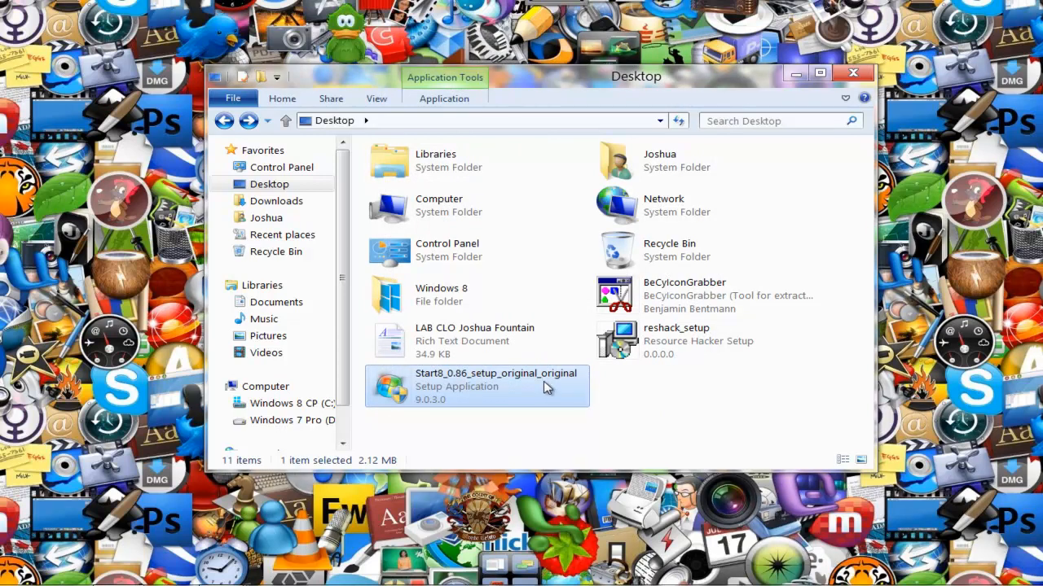
mouse_move(546, 387)
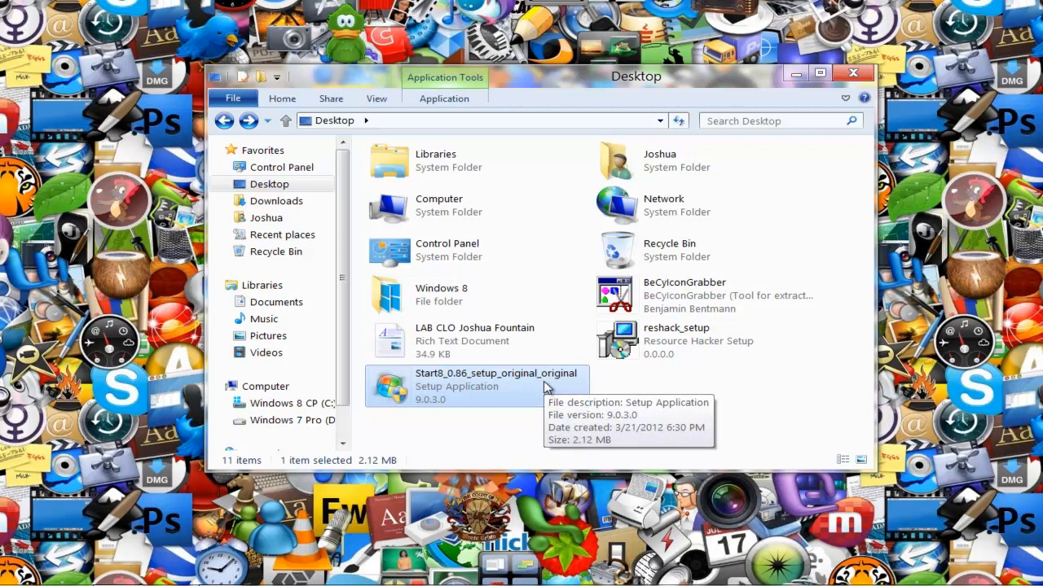
right_click(456, 387)
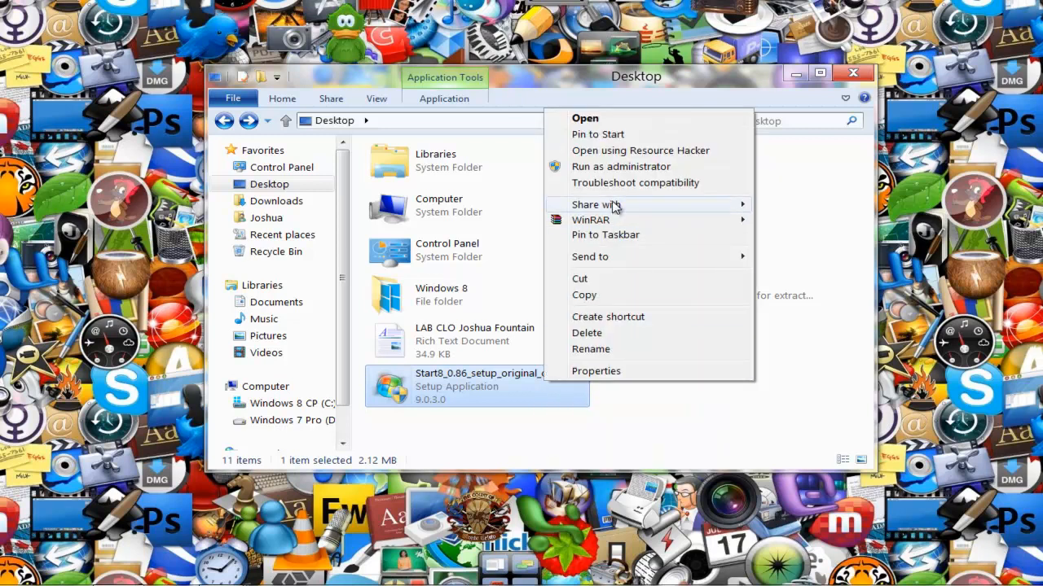
mouse_move(640, 151)
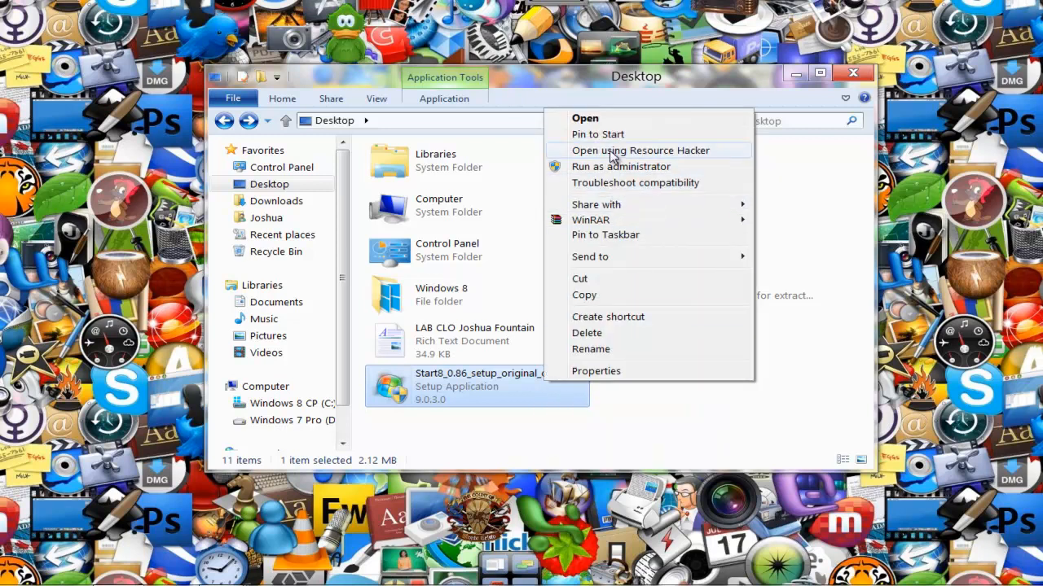
left_click(641, 150)
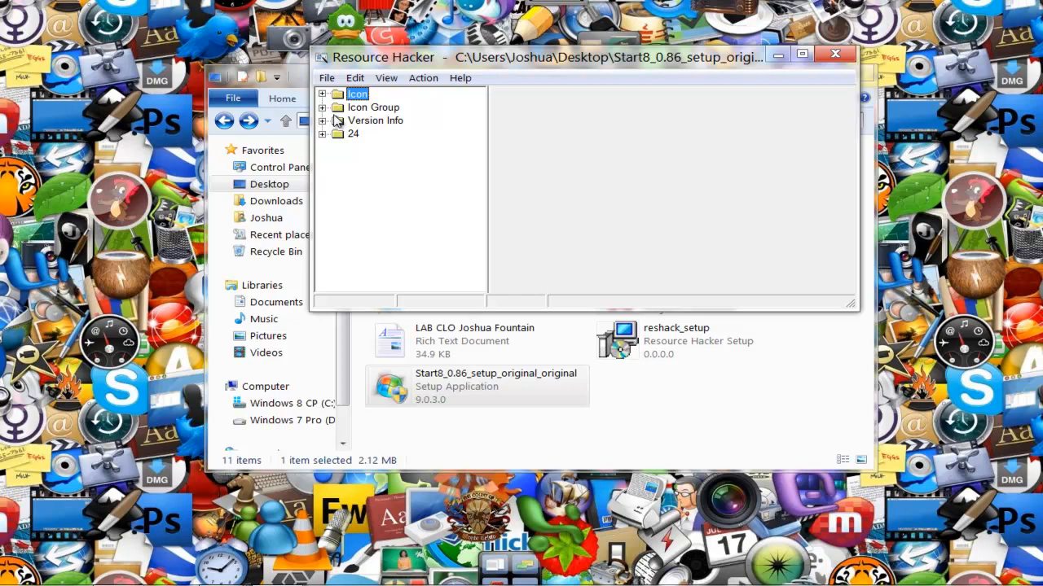
Expand Icon Group 101, select entry 1033 and choose Replace Resource.
left_click(373, 107)
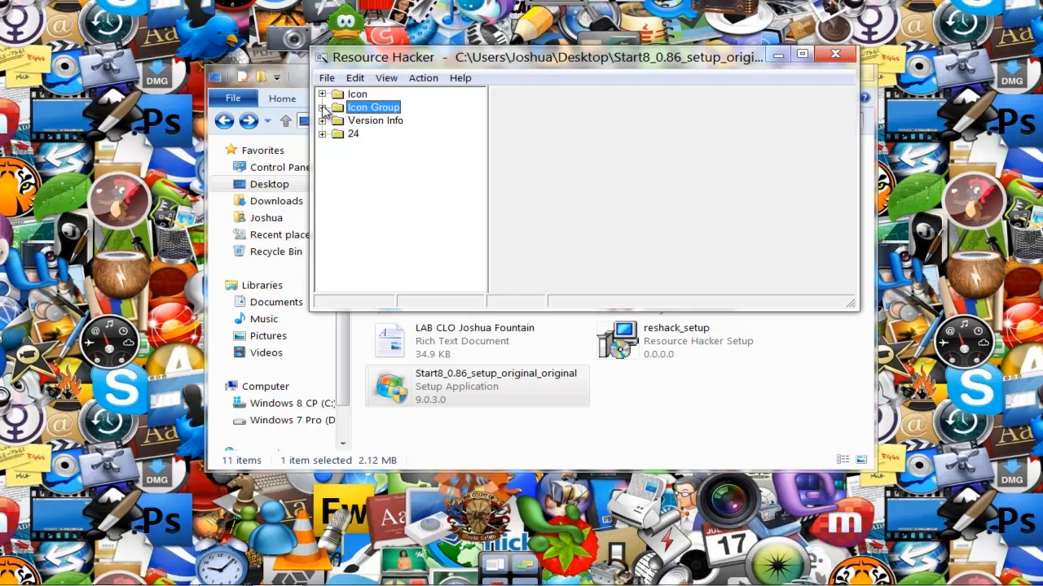
left_click(324, 107)
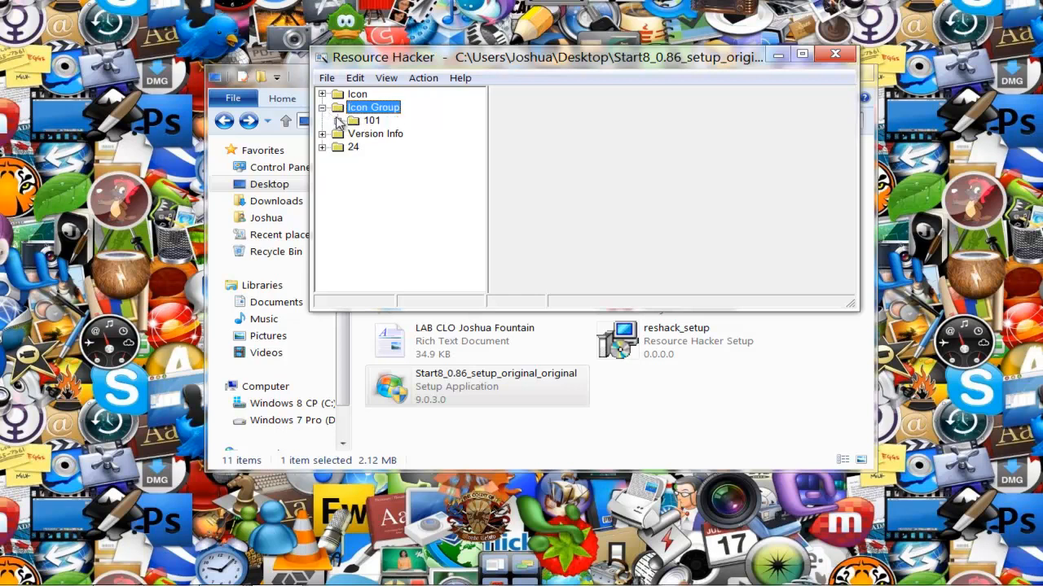
left_click(324, 121)
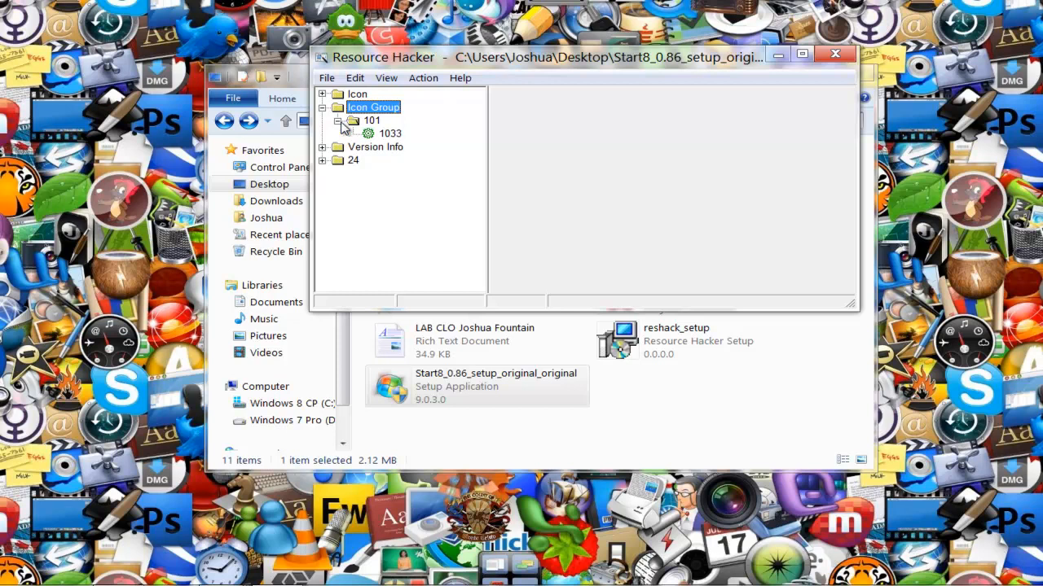
left_click(390, 132)
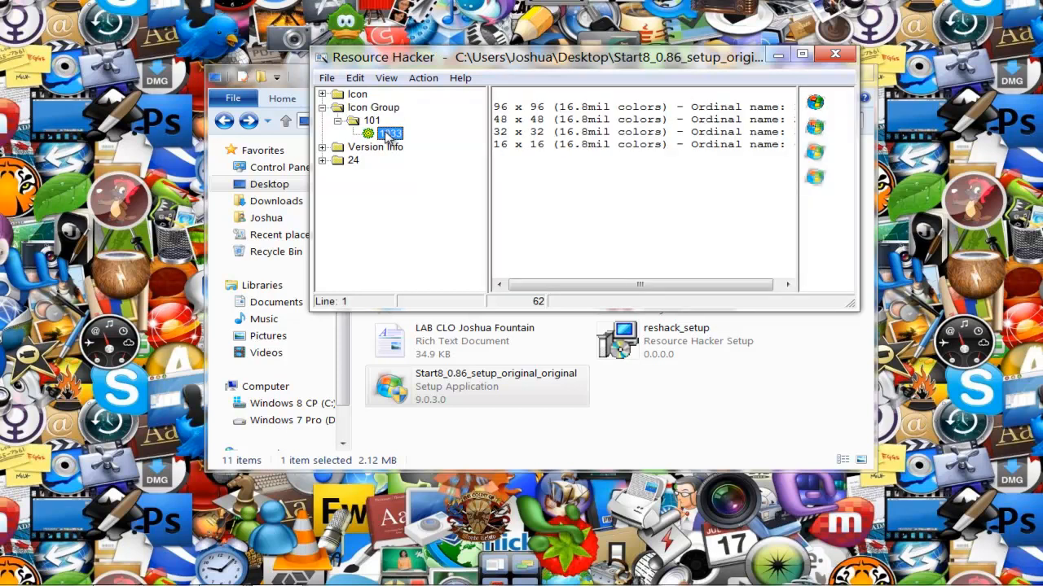
right_click(389, 133)
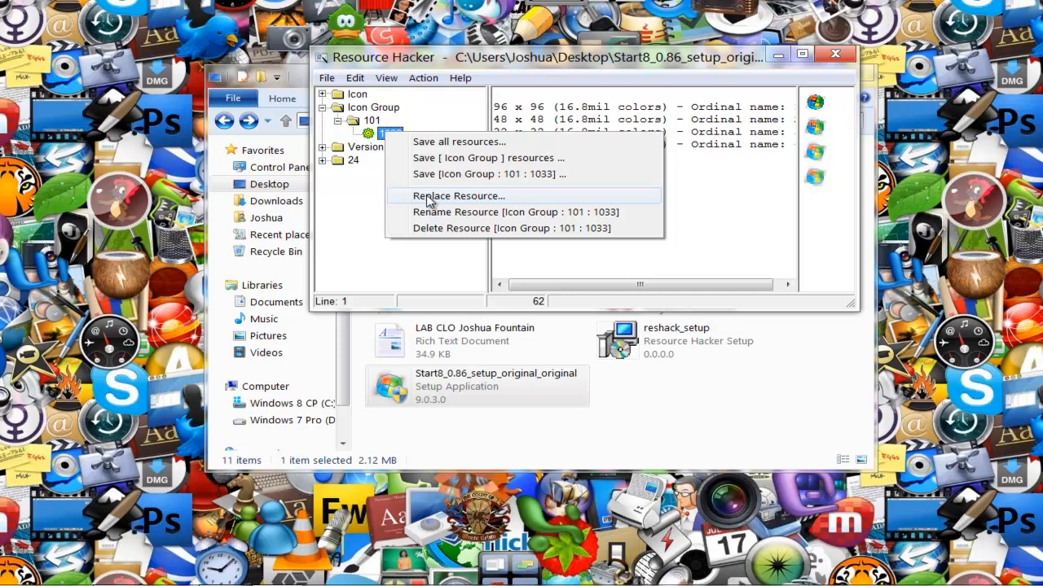
left_click(458, 196)
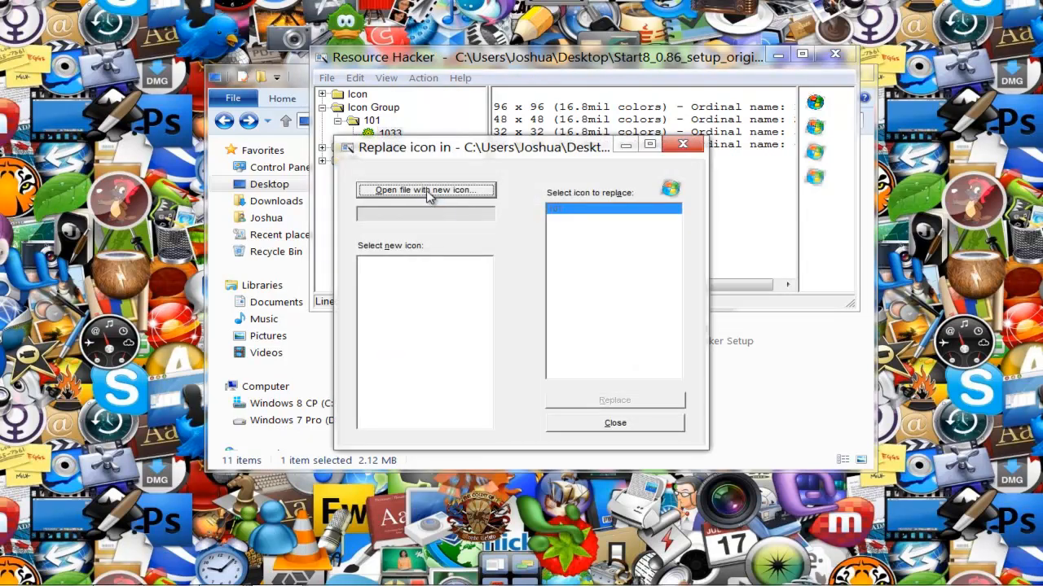
Replace icon group 101:1033 with the Windows 8 icon from Desktop\Windows 8.
left_click(426, 189)
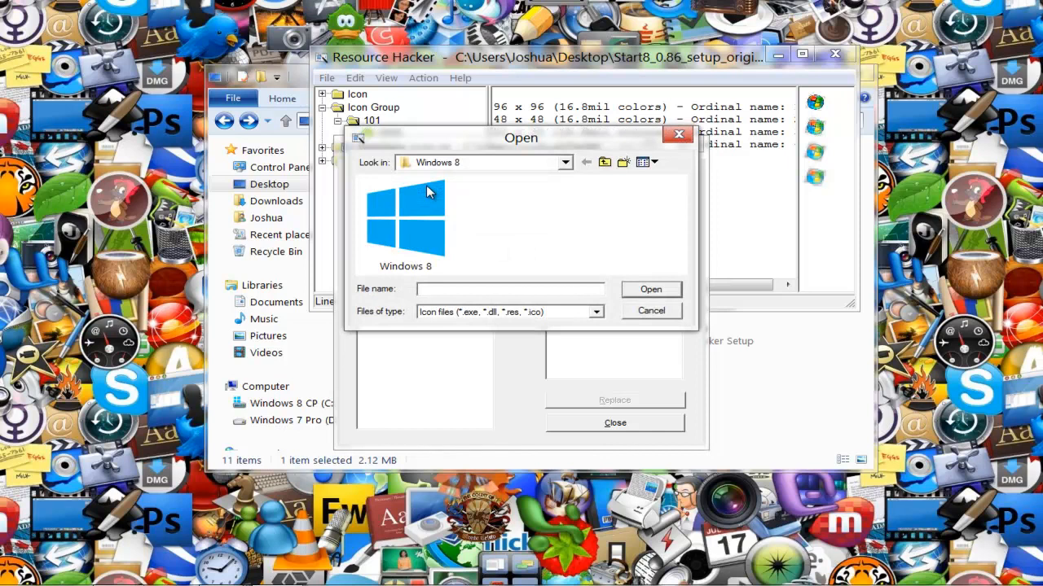
left_click(564, 162)
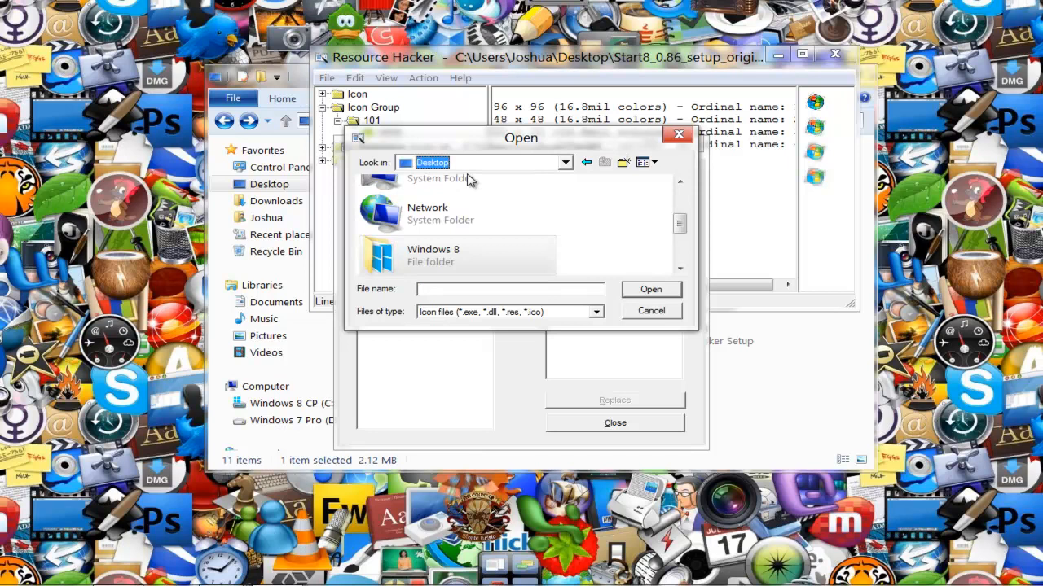
mouse_move(452, 254)
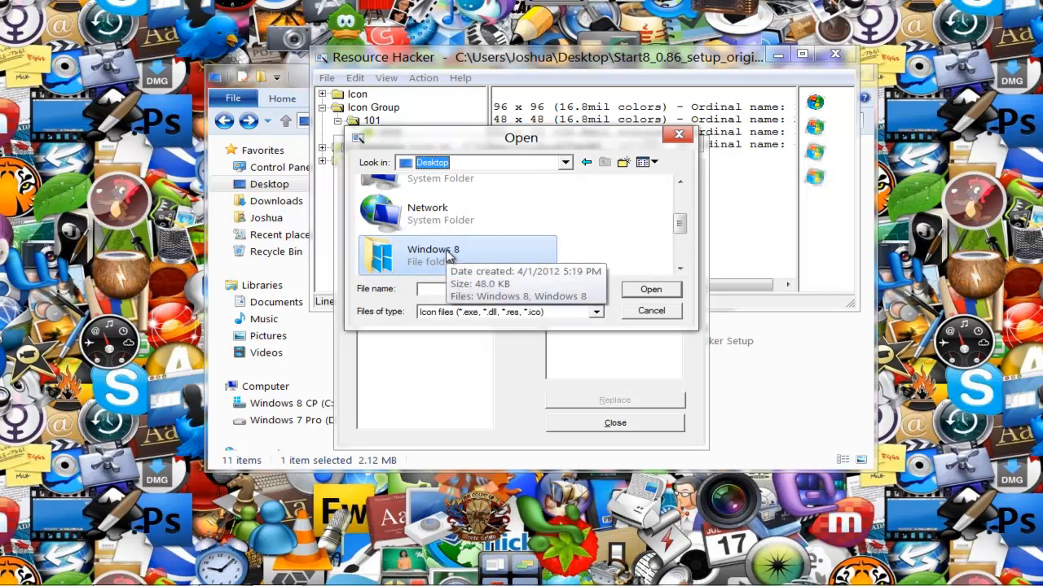
double_click(433, 254)
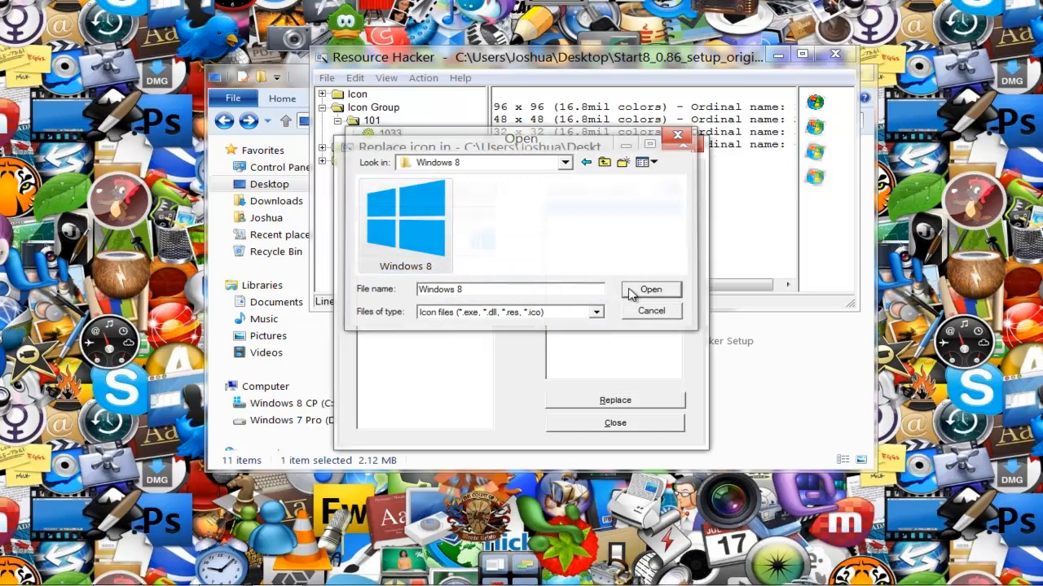
left_click(650, 290)
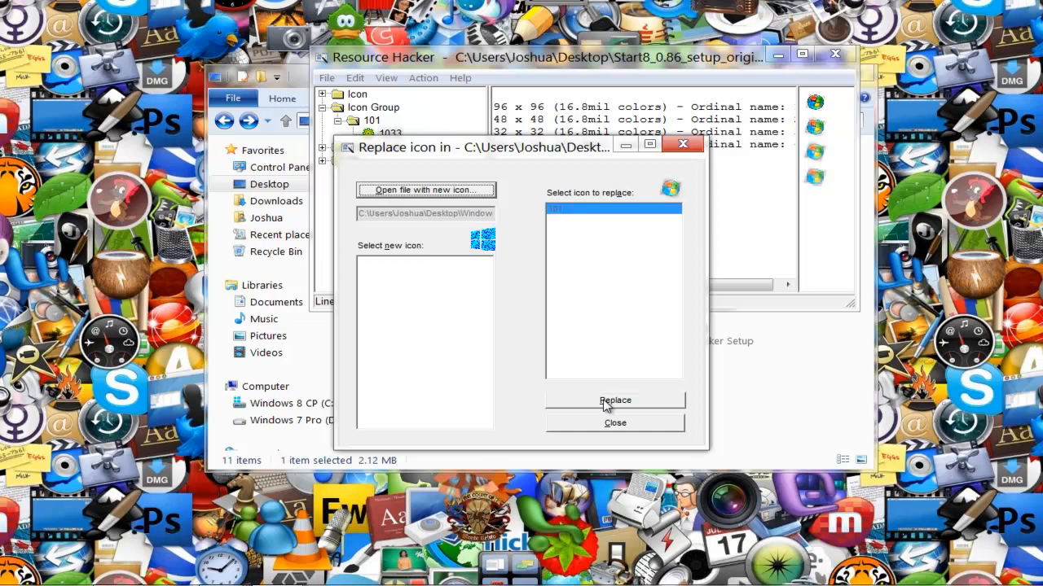
left_click(614, 400)
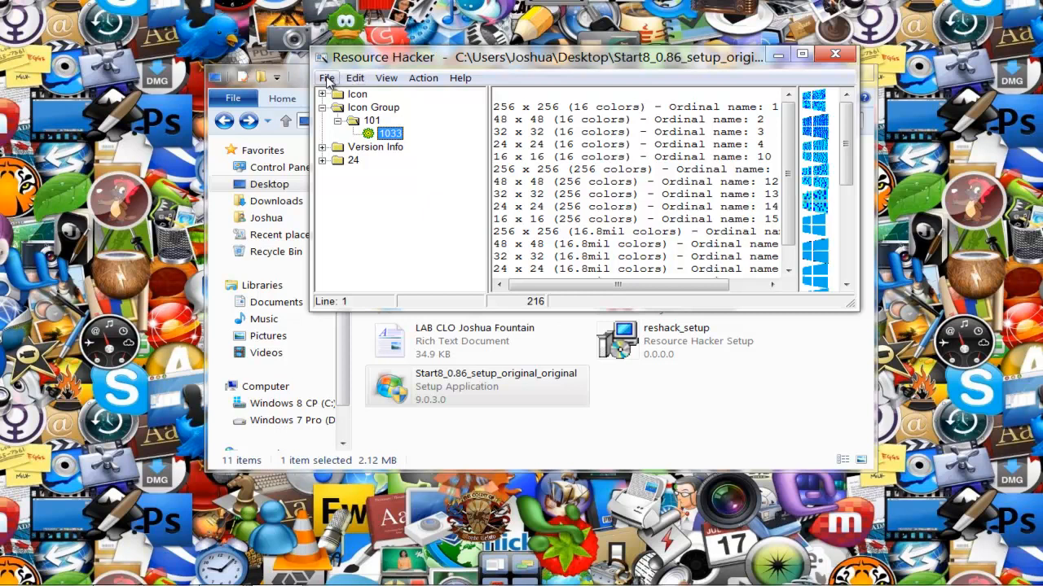
Save the modified Start8 setup file and close Resource Hacker.
left_click(327, 78)
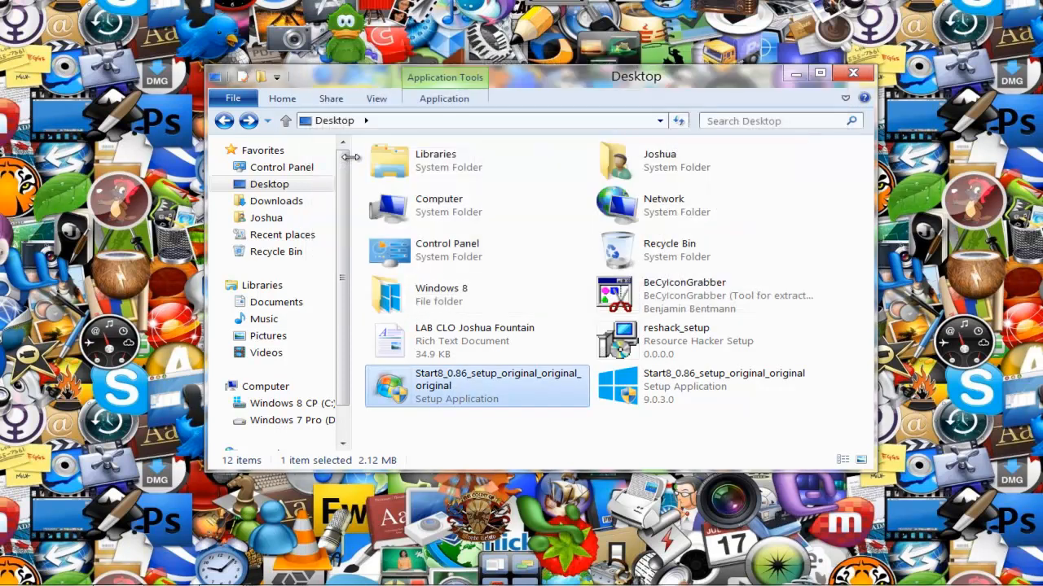
Delete the _original_original_original backup, run the setup, and cancel the installer.
left_click(705, 387)
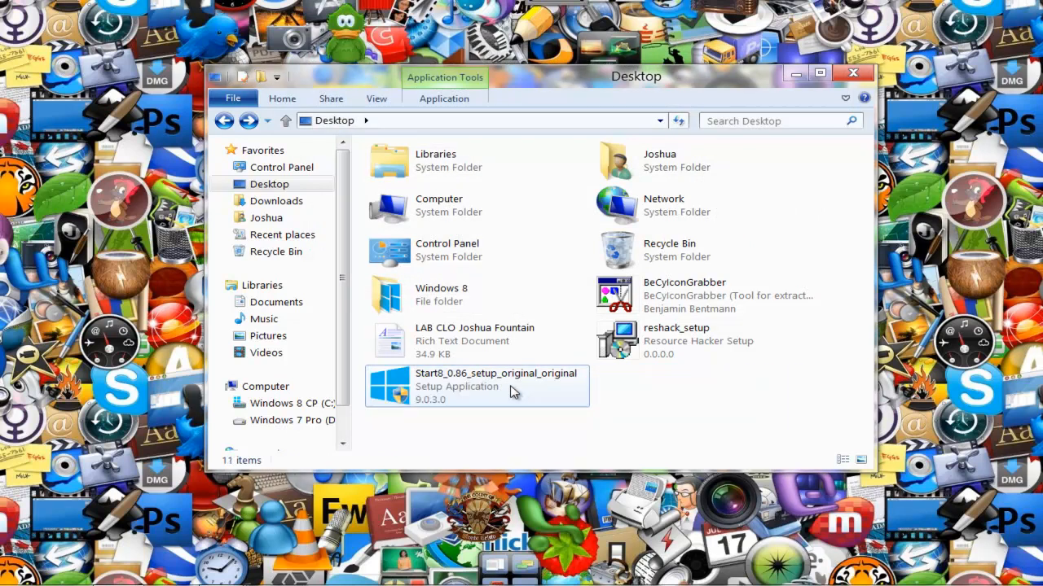
mouse_move(496, 383)
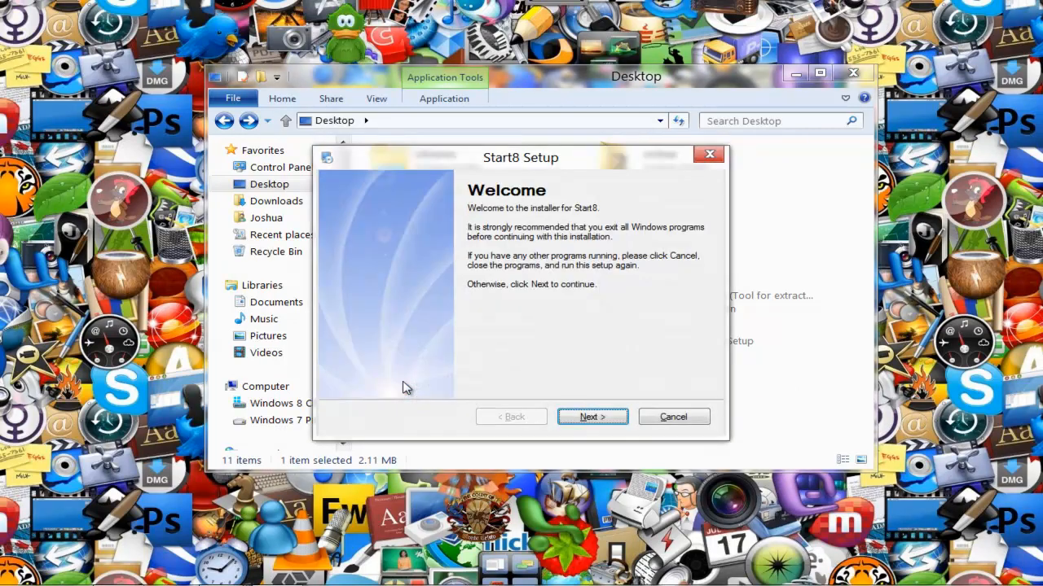
mouse_move(674, 416)
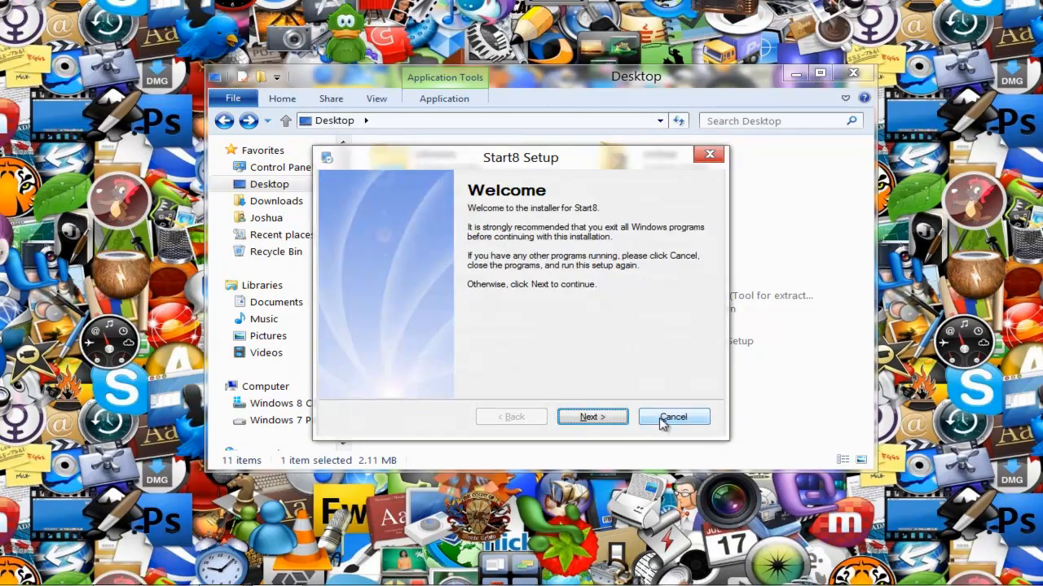
left_click(674, 416)
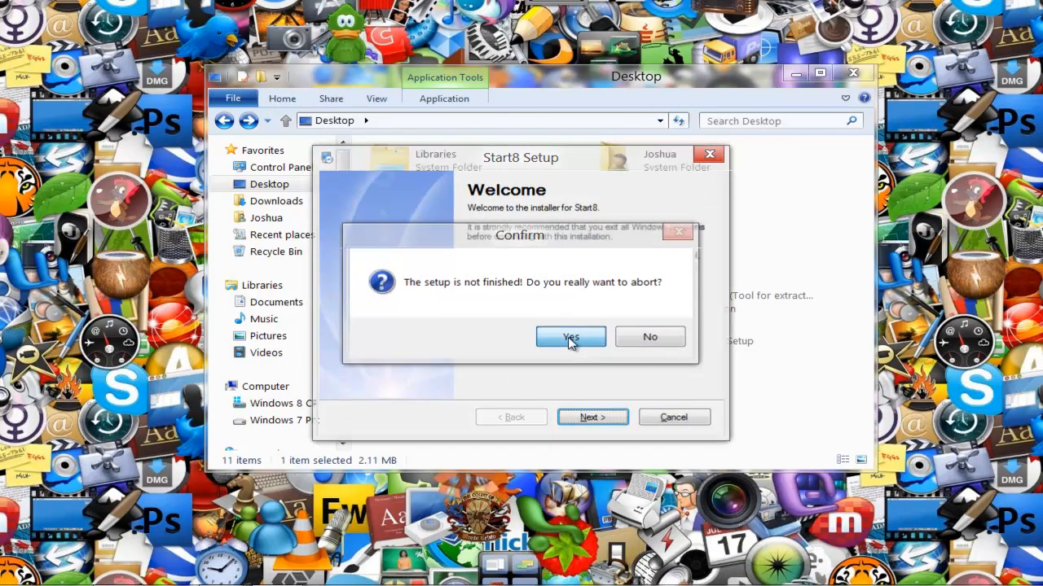
left_click(570, 337)
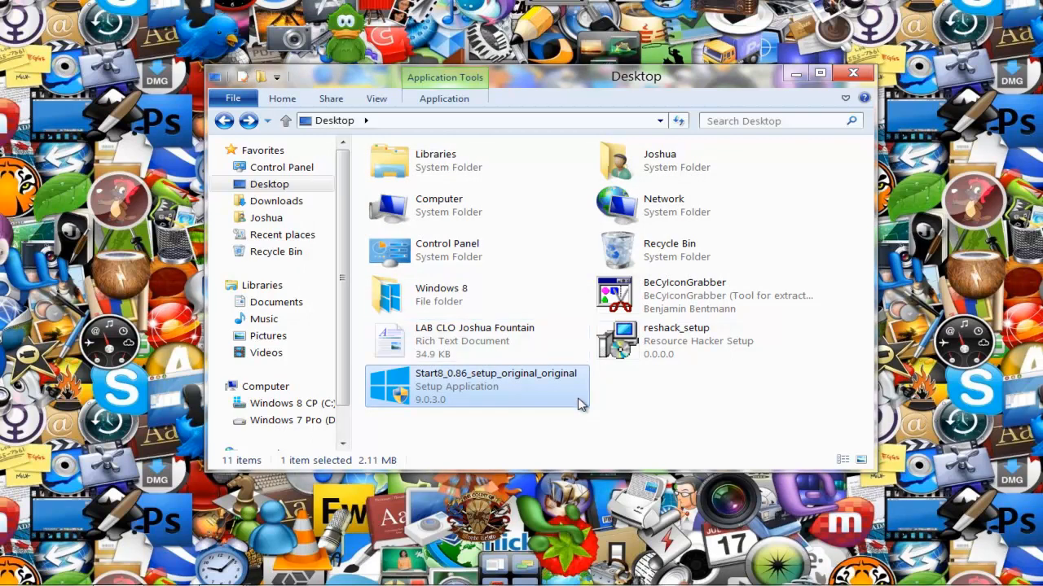
left_click(632, 412)
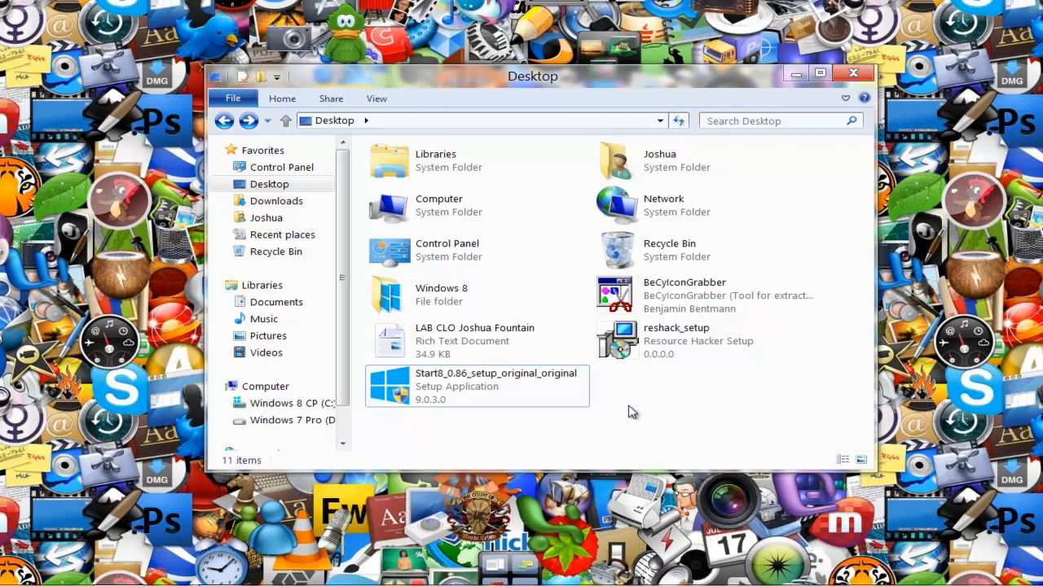
left_click(477, 387)
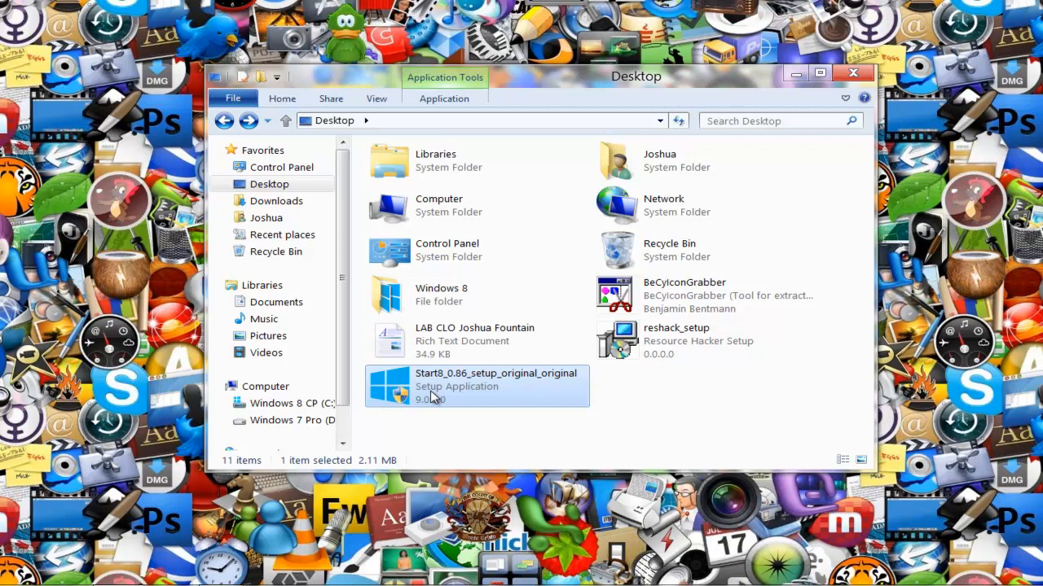
mouse_move(652, 295)
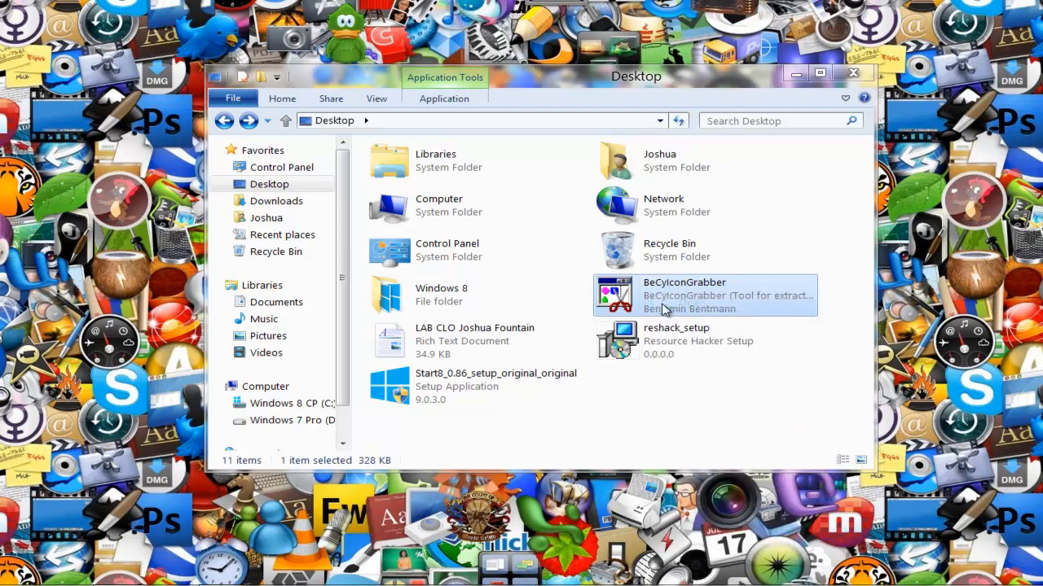
Launch BeCyIconGrabber from the Desktop folder.
double_click(684, 295)
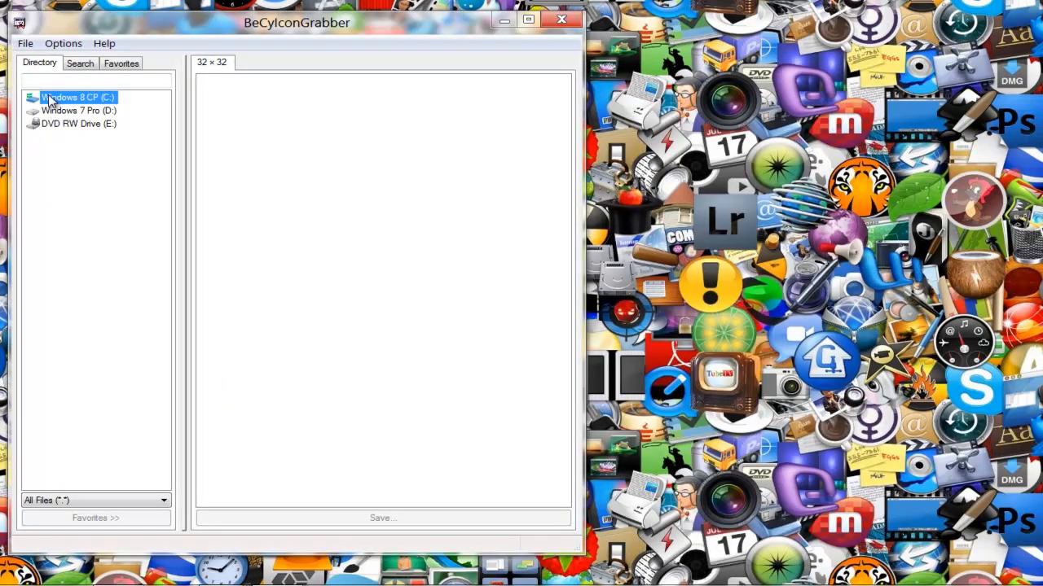
Open drive C: and display the icons in Metro UI Tweaker.exe.
double_click(74, 97)
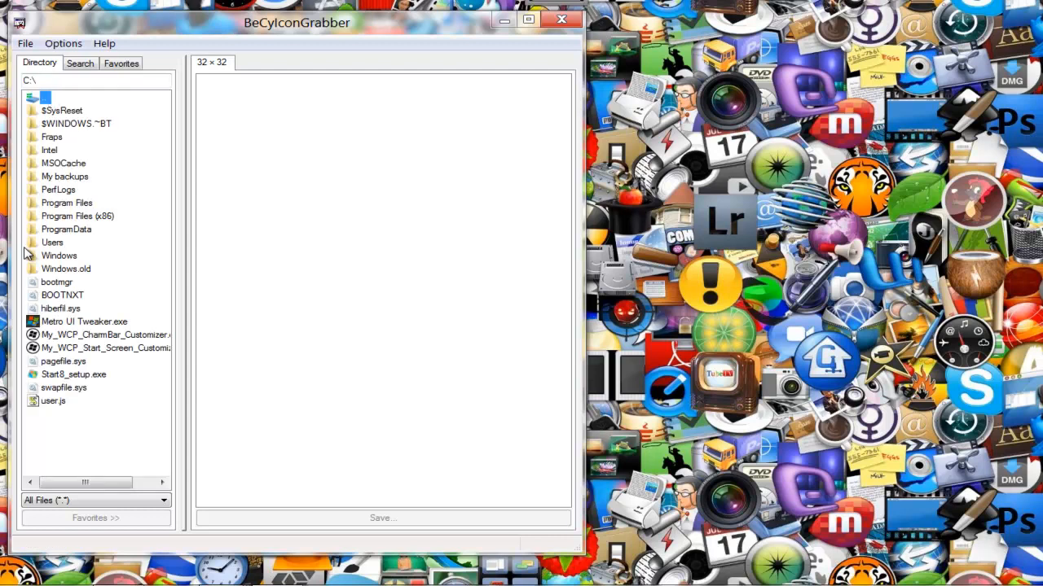
left_click(84, 321)
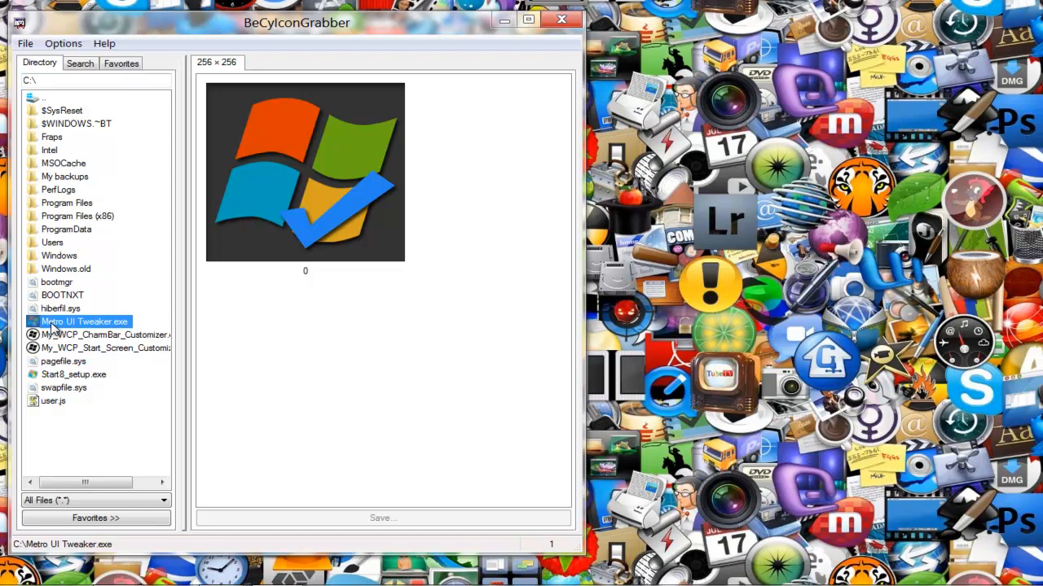
mouse_move(73, 329)
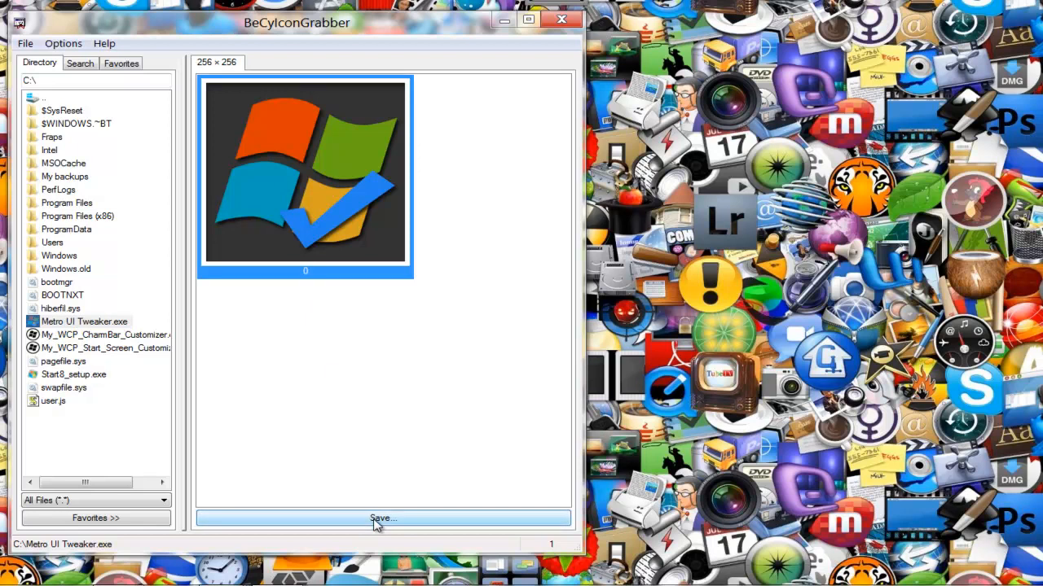
Save the Metro UI Tweaker icon to the Desktop as an .ico file.
left_click(383, 518)
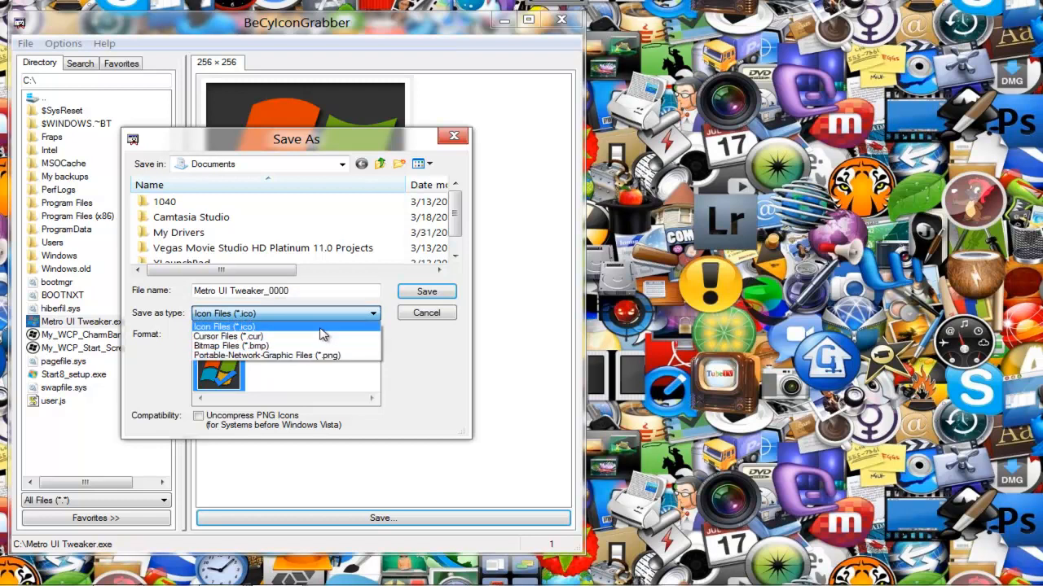
left_click(224, 326)
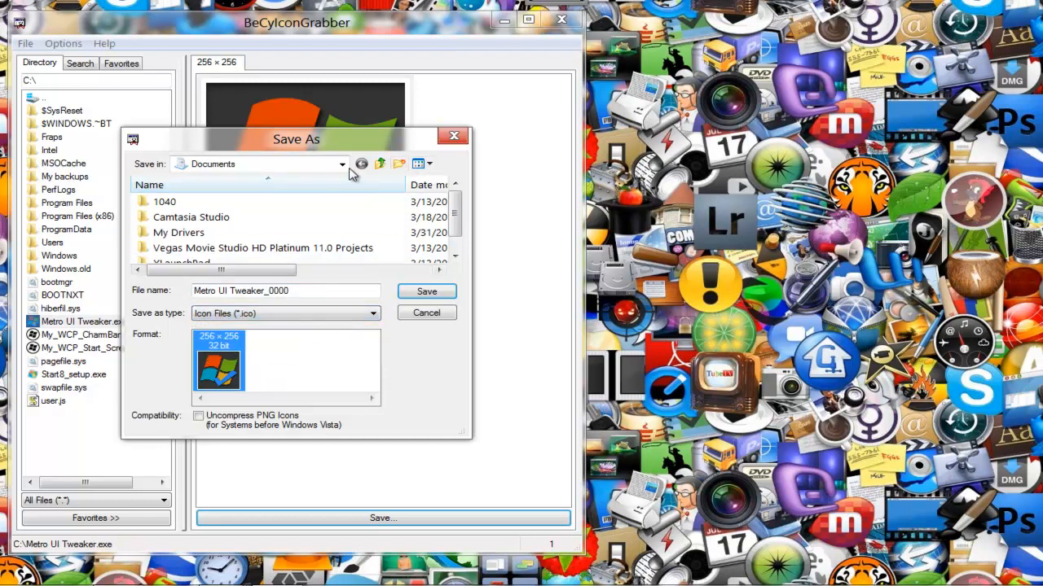
left_click(341, 164)
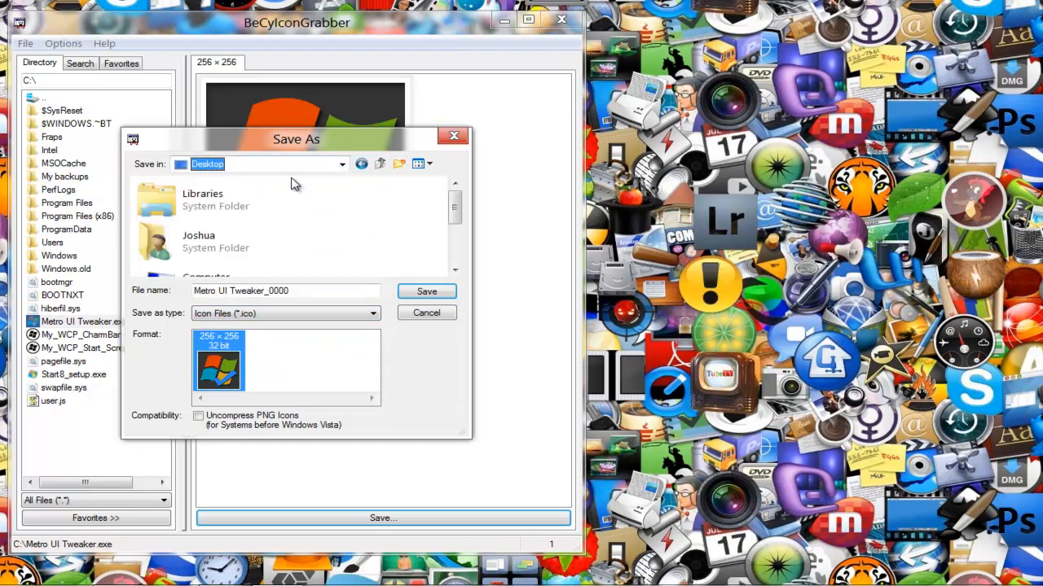
left_click(426, 291)
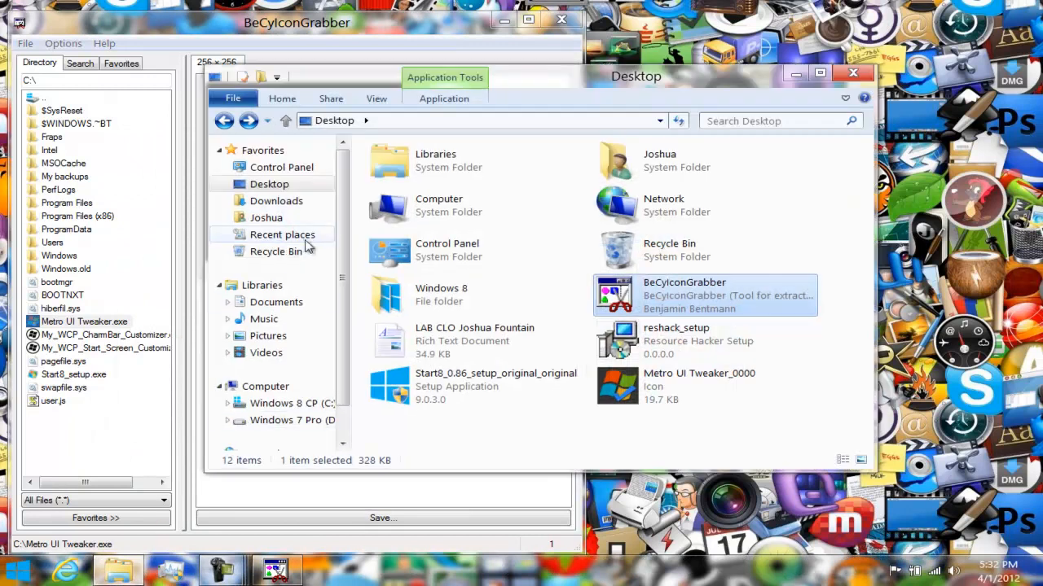
Bring BeCyIconGrabber forward and navigate the directory tree to the user's Desktop.
left_click(700, 386)
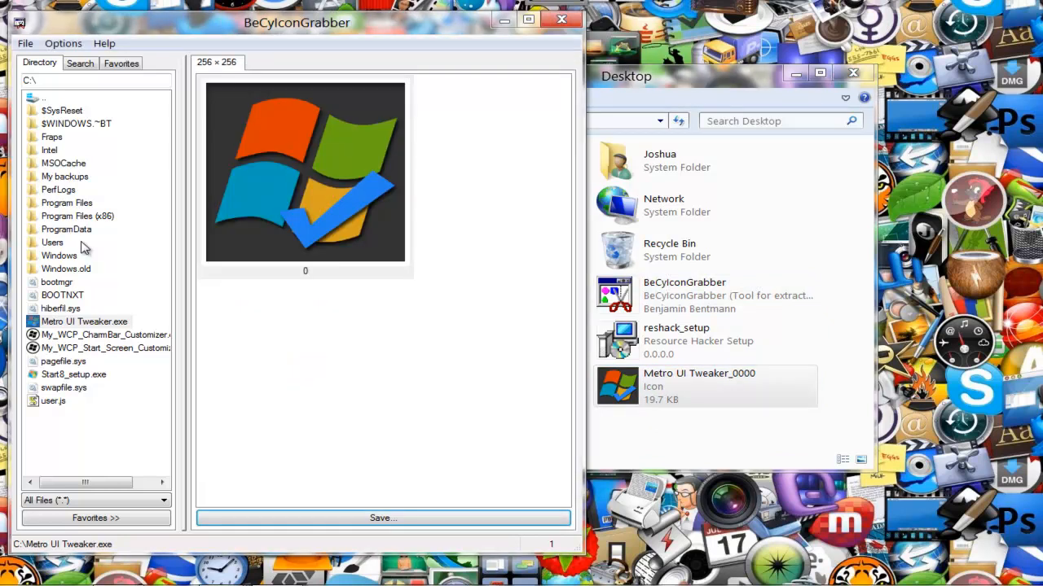
mouse_move(51, 268)
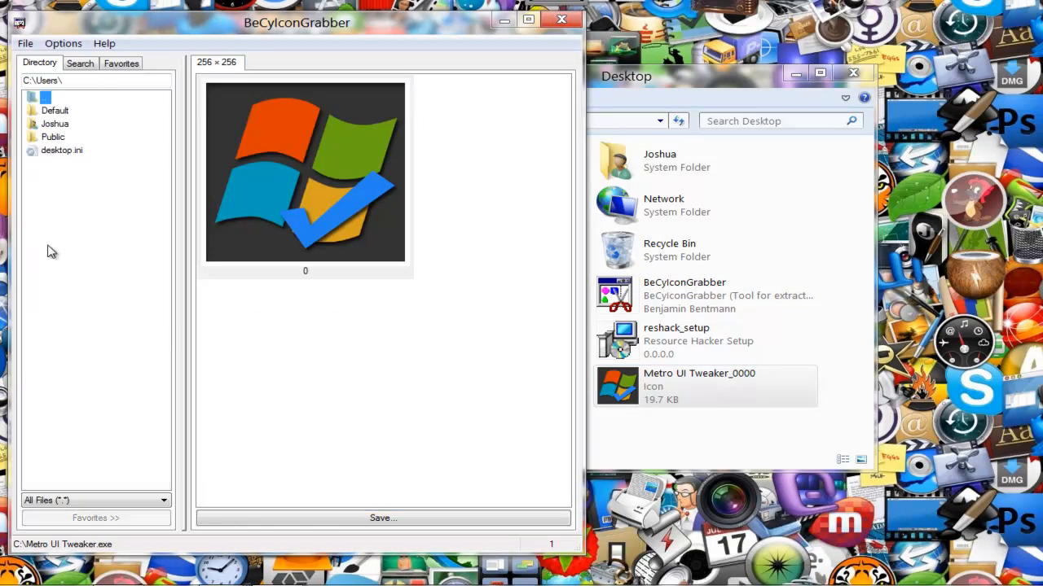
double_click(54, 123)
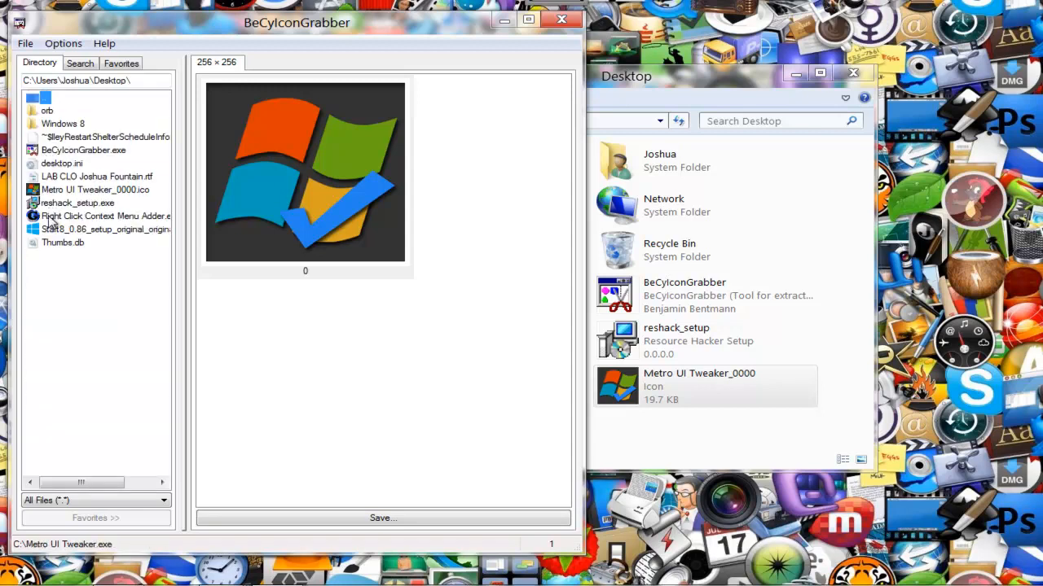
Select the Start8 setup .exe and save its 256×256 logo as a PNG.
left_click(106, 228)
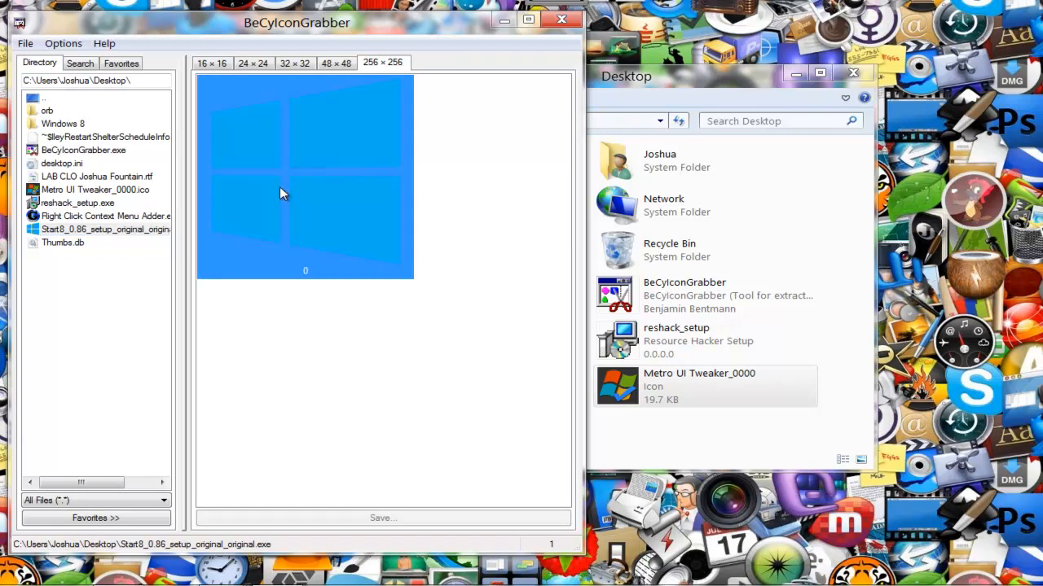
left_click(382, 518)
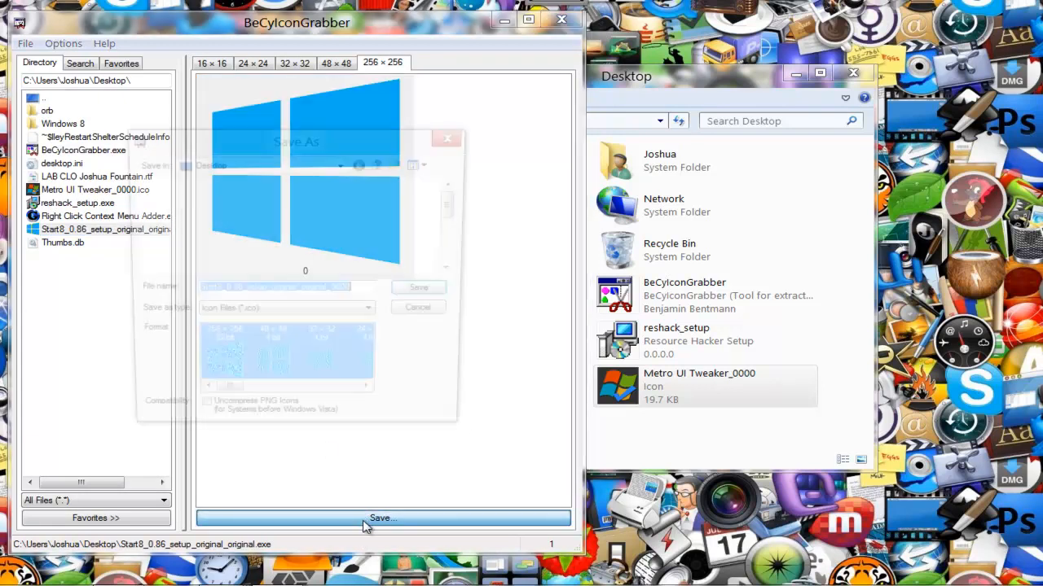
left_click(382, 518)
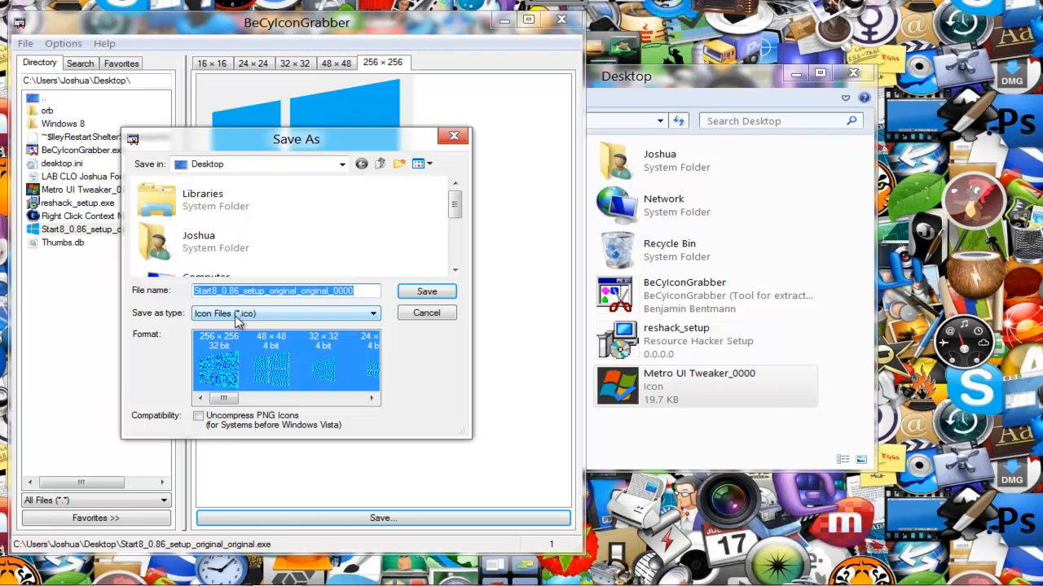
left_click(285, 313)
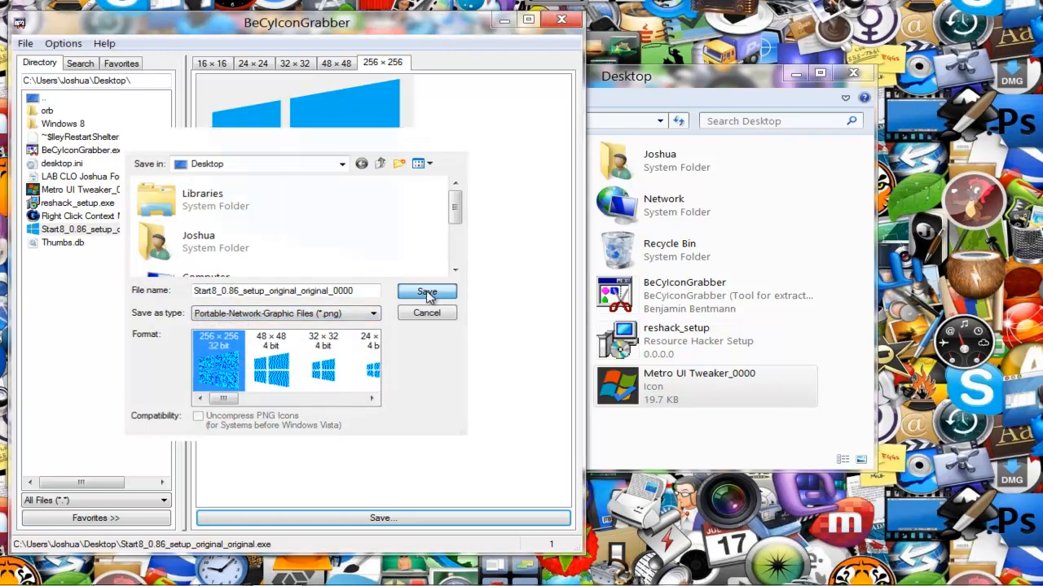
left_click(426, 292)
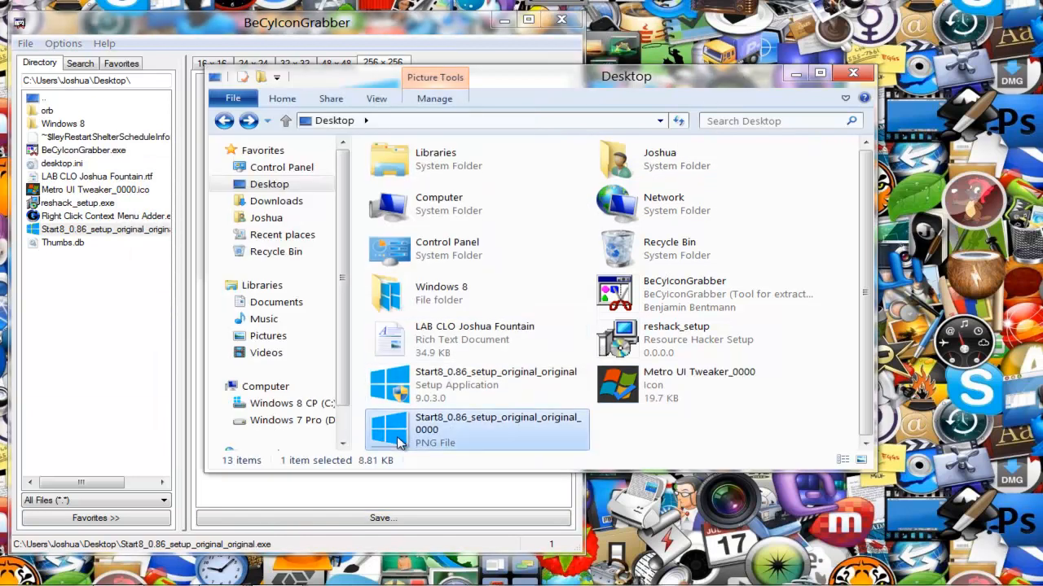
mouse_move(440, 443)
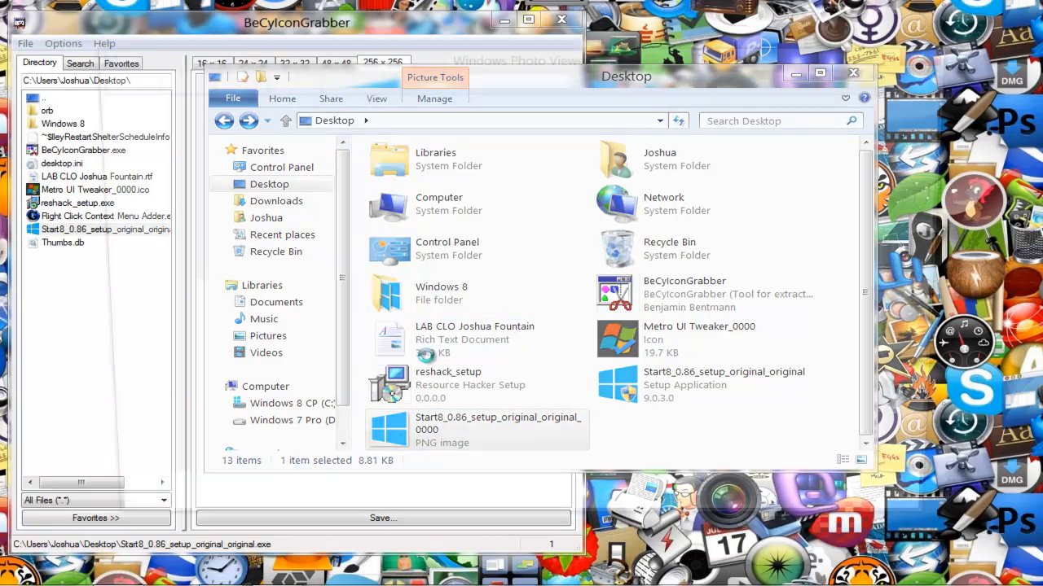
Preview the saved Windows 8 logo PNG in Windows Photo Viewer.
double_click(476, 429)
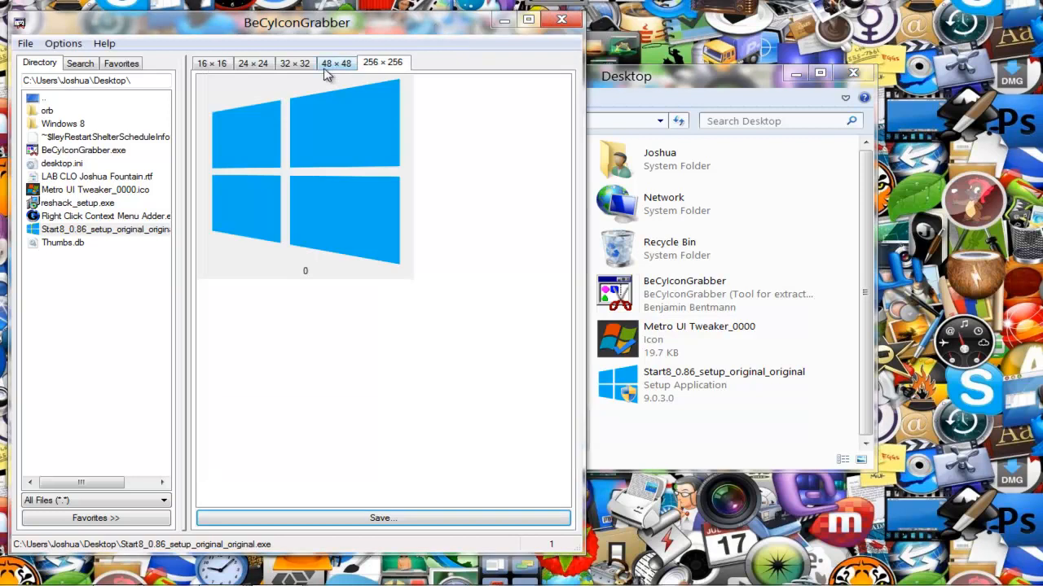
Save the 48×48 Windows 8 logo as PNG on the Desktop, overwriting the 256×256 file.
left_click(337, 63)
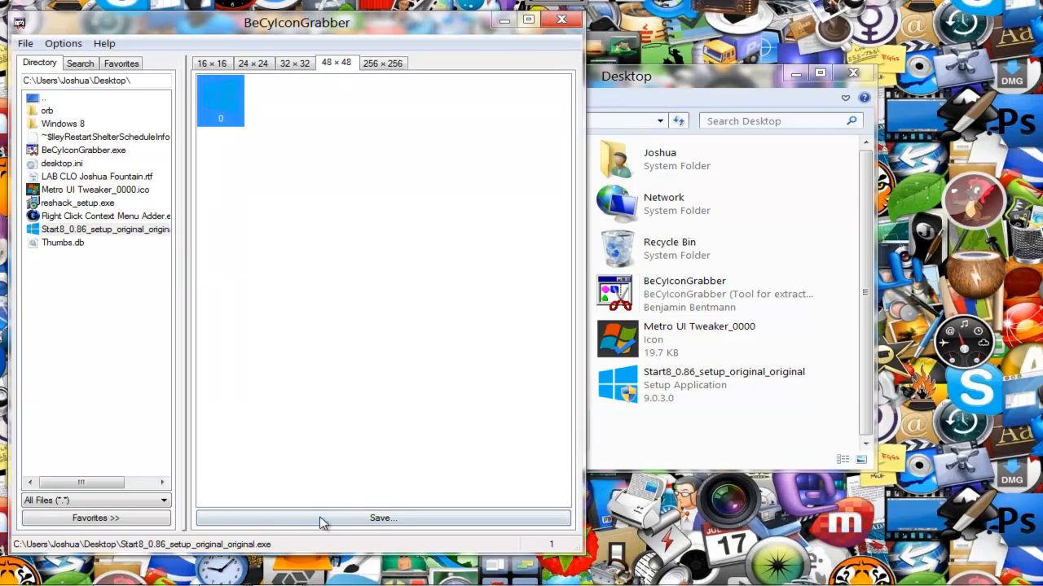
left_click(383, 518)
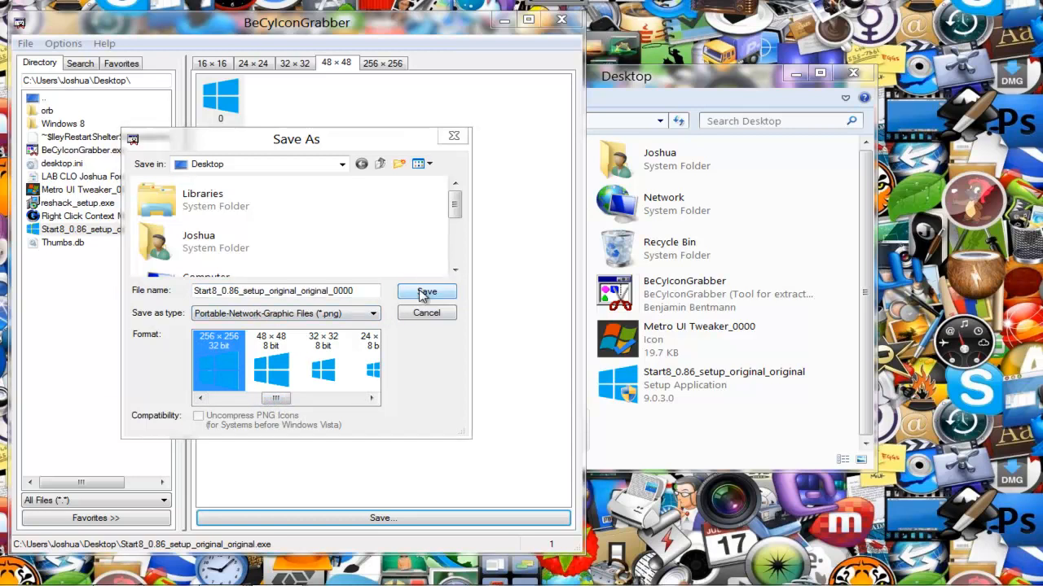
left_click(426, 292)
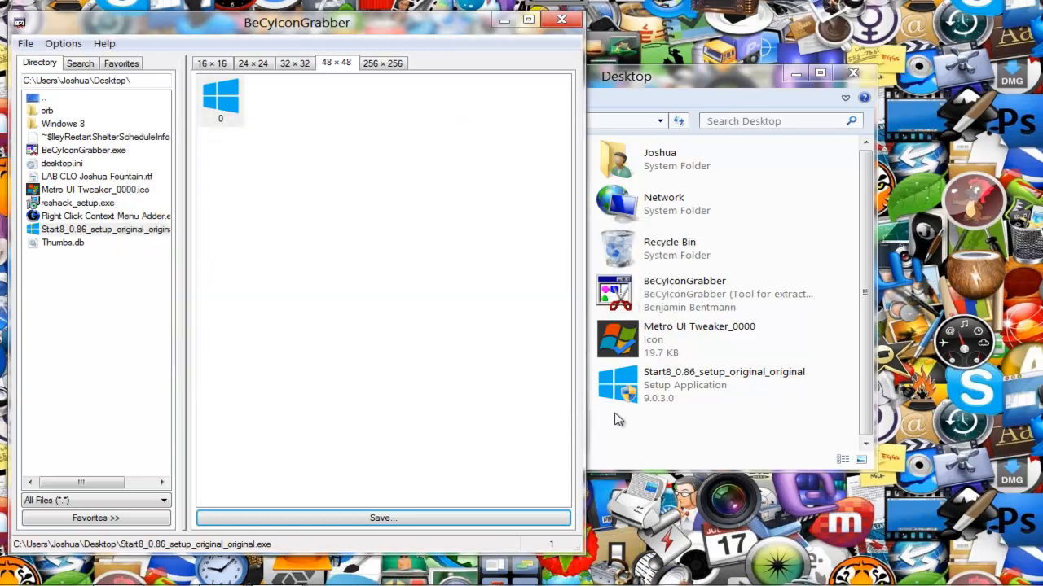
left_click(489, 423)
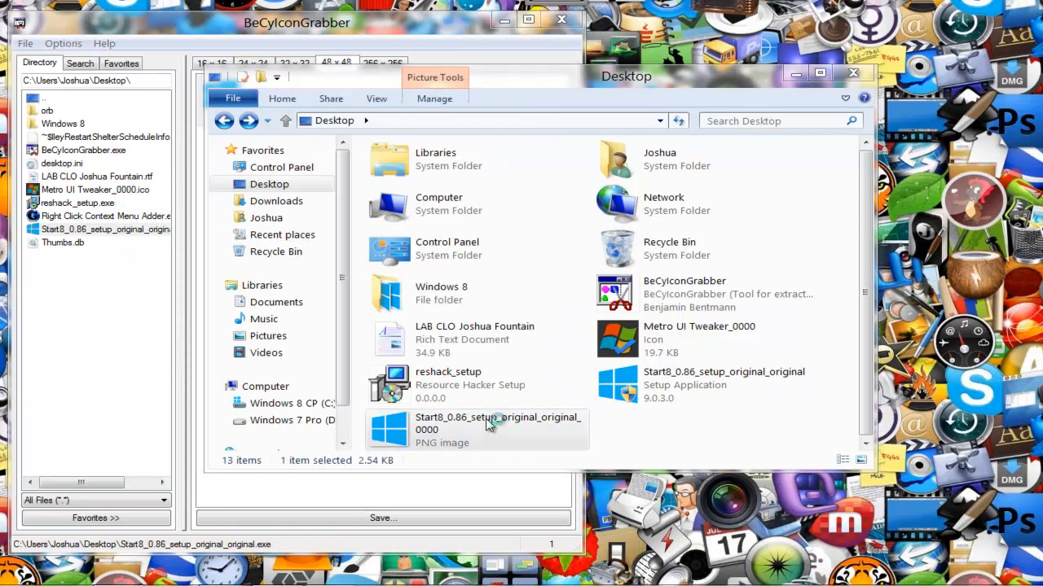
Preview the 48×48 logo PNG, then reopen BeCyIconGrabber's Save As dialog.
double_click(477, 429)
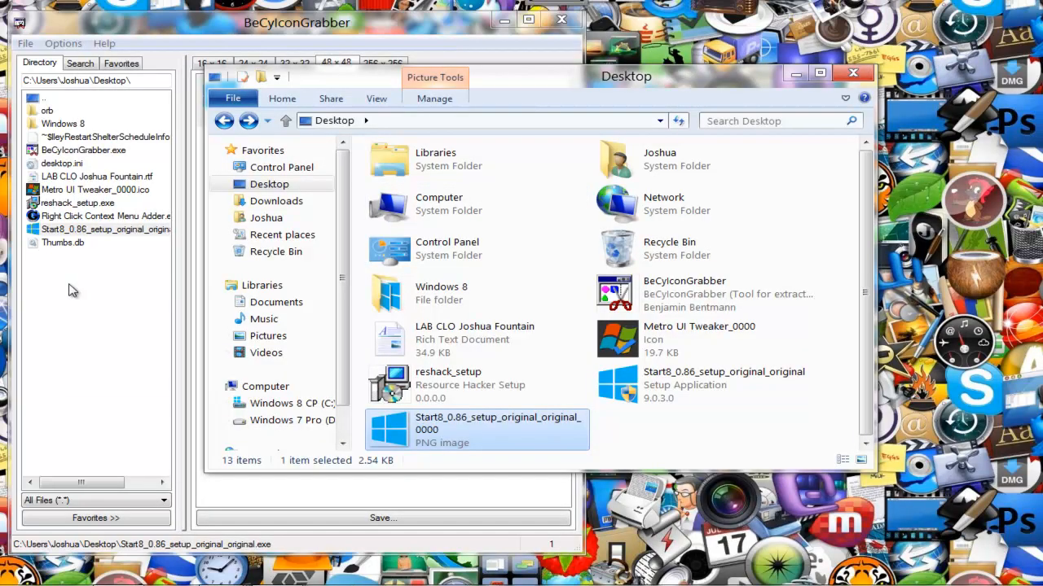
left_click(382, 518)
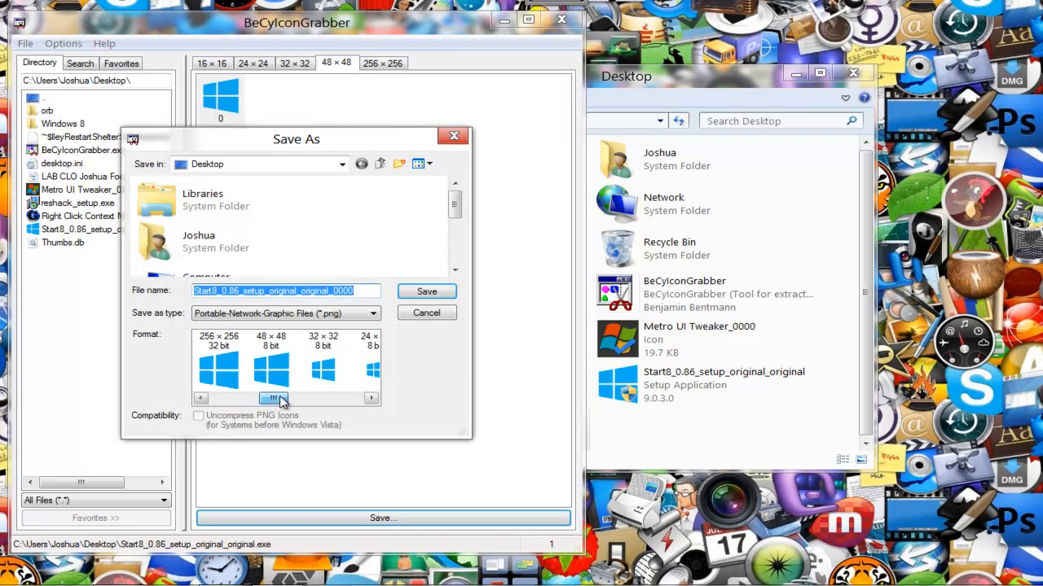
Select the 256×256 format, then cancel the PNG save.
left_click(218, 362)
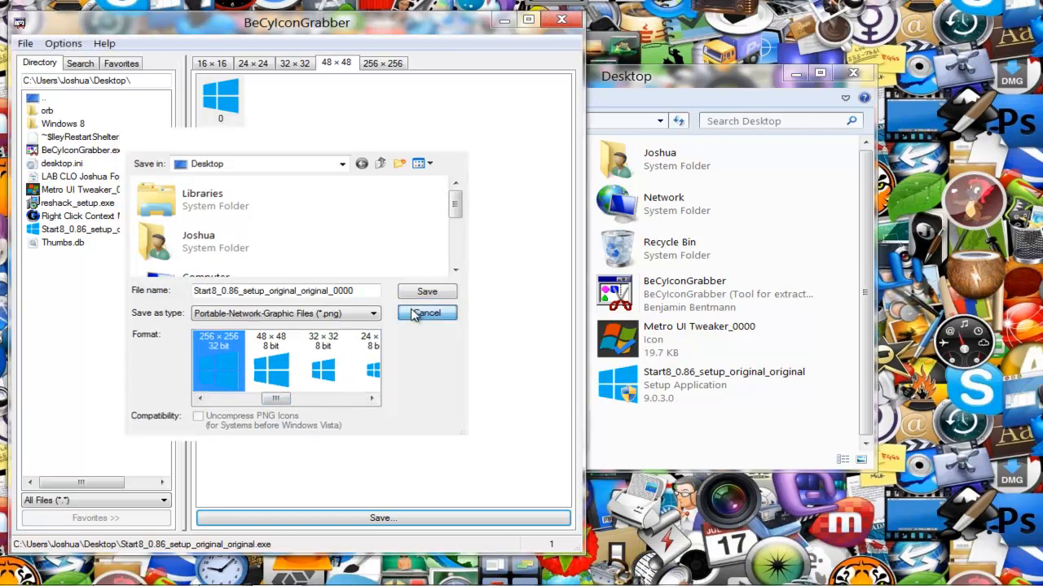
left_click(426, 313)
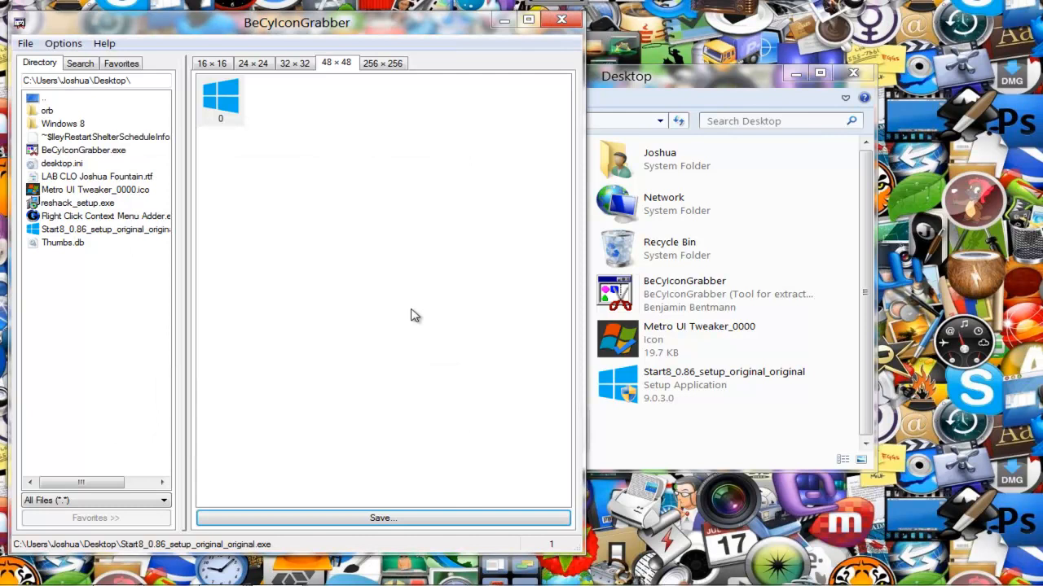